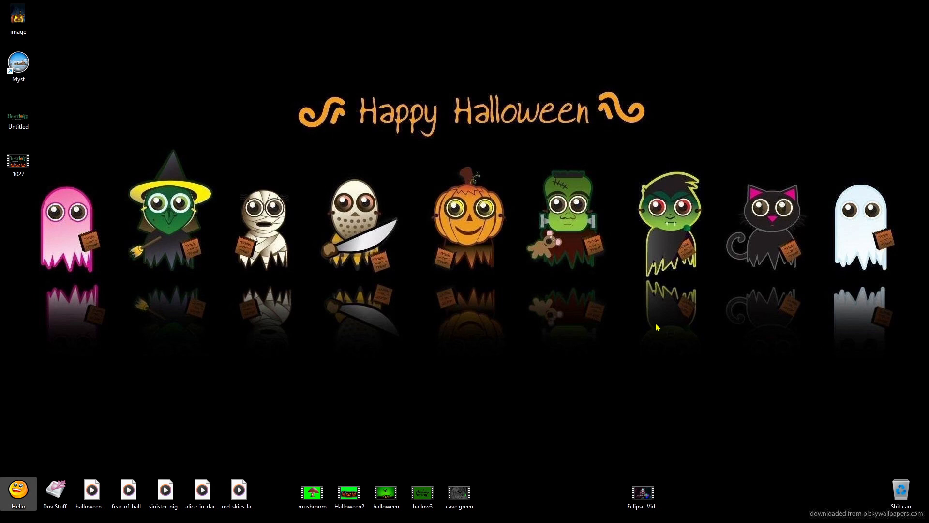
pyautogui.moveTo(556, 352)
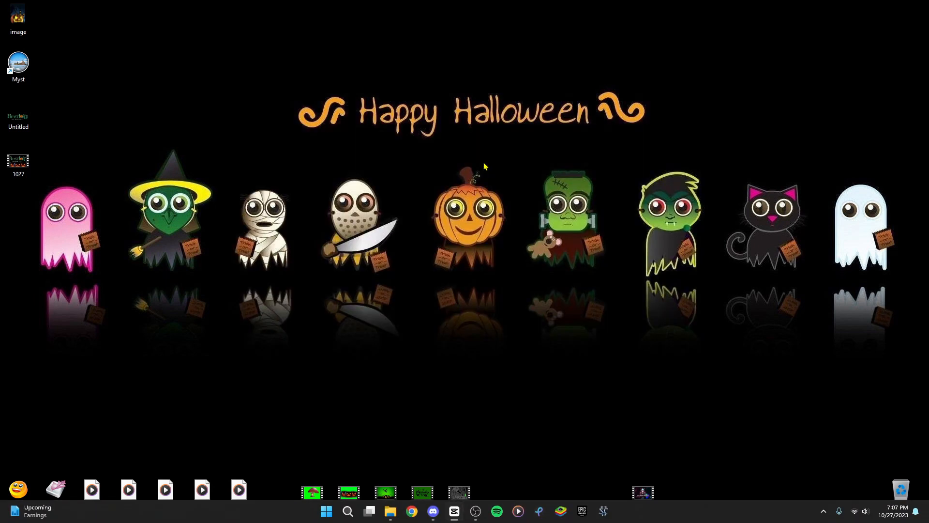
# Open project 1027 and retitle it 'Video Team Video' from the title bar.
pyautogui.doubleClick(18, 163)
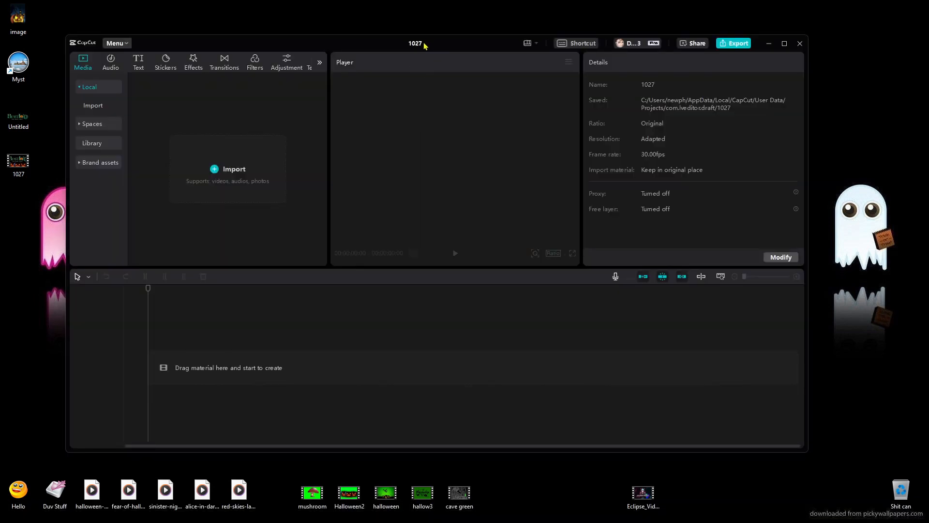
pyautogui.doubleClick(415, 42)
pyautogui.write('Vide')
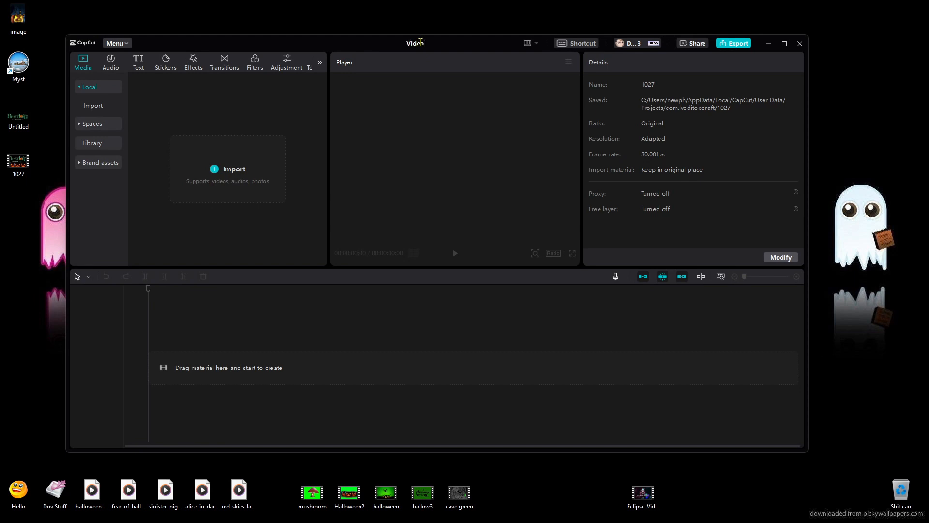
pyautogui.write('Team')
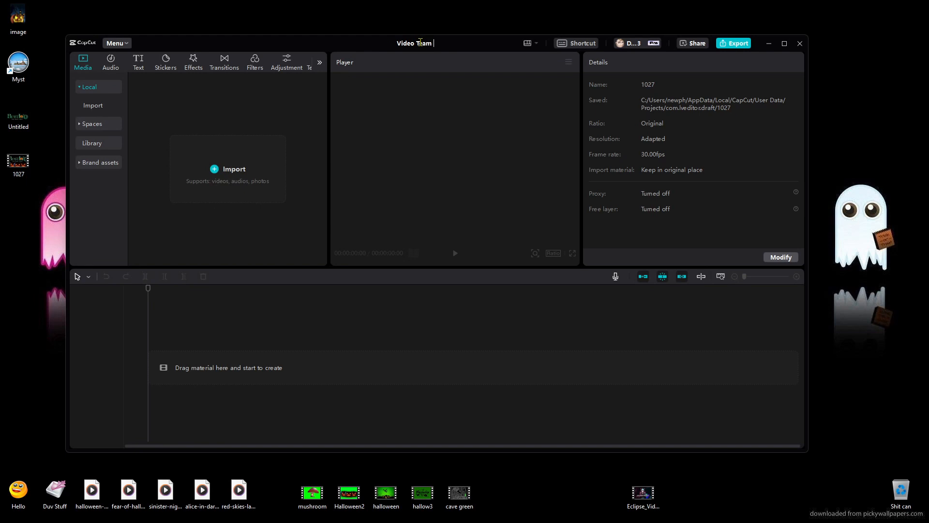
pyautogui.write('V')
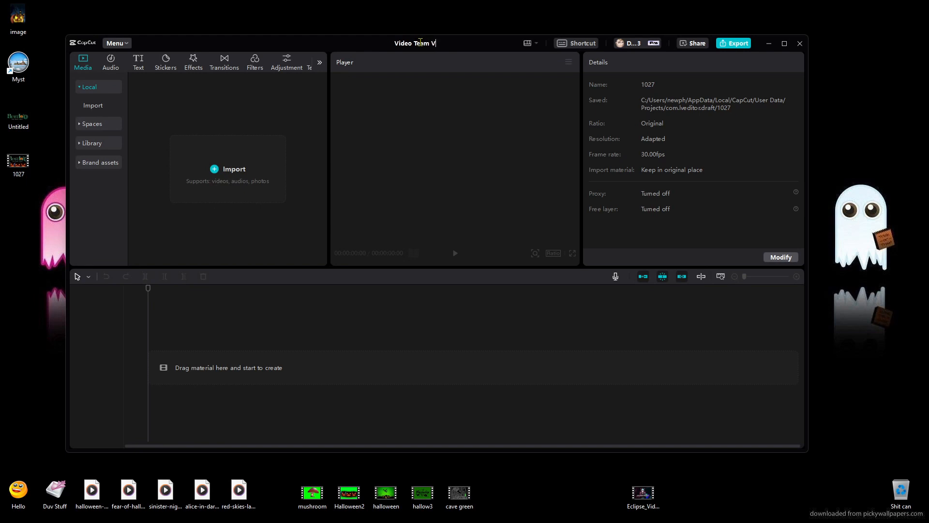
pyautogui.write('ideo')
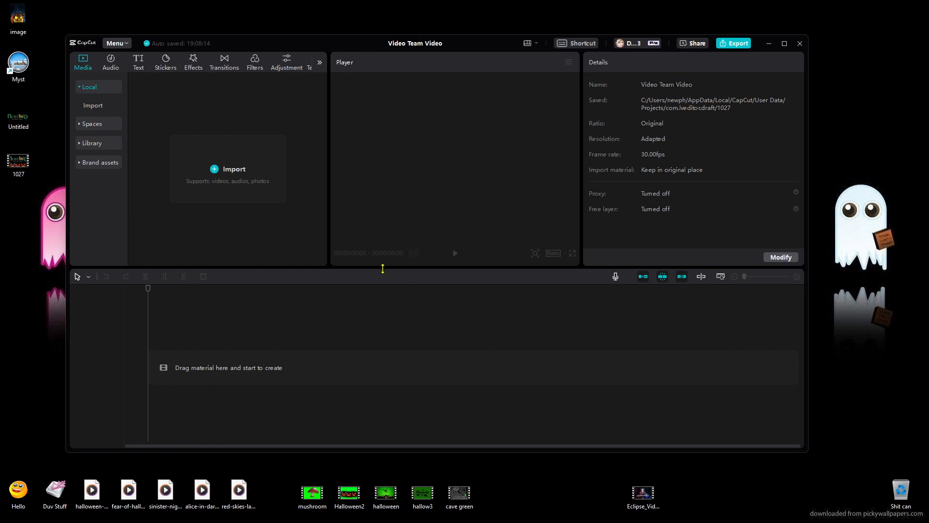
pyautogui.moveTo(353, 287)
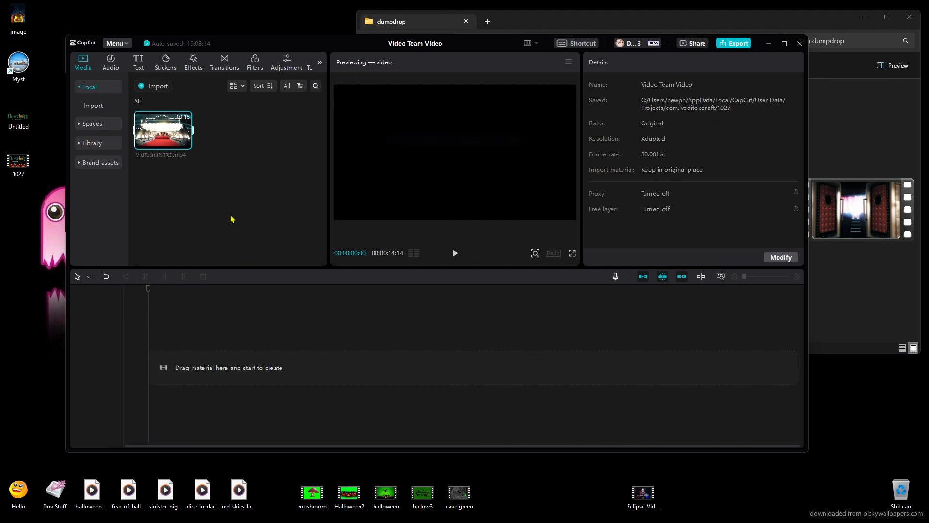
pyautogui.moveTo(884, 76)
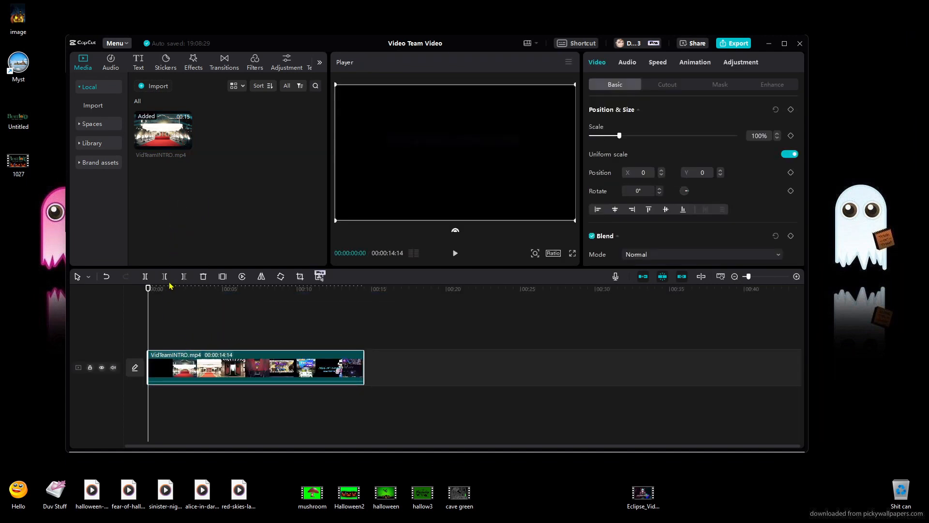
pyautogui.moveTo(514, 265)
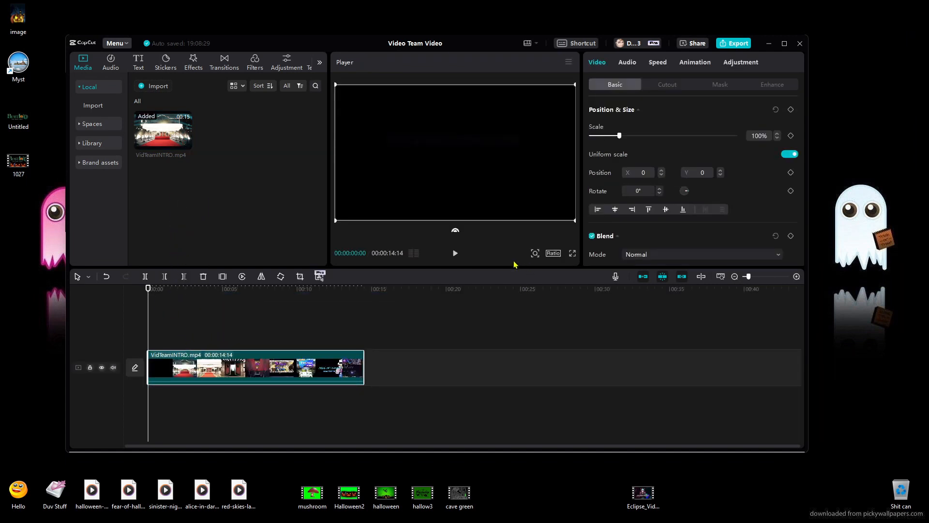
# Preview VidTeamINTRO.mp4 in the Player, then split the clip near its end.
pyautogui.click(454, 253)
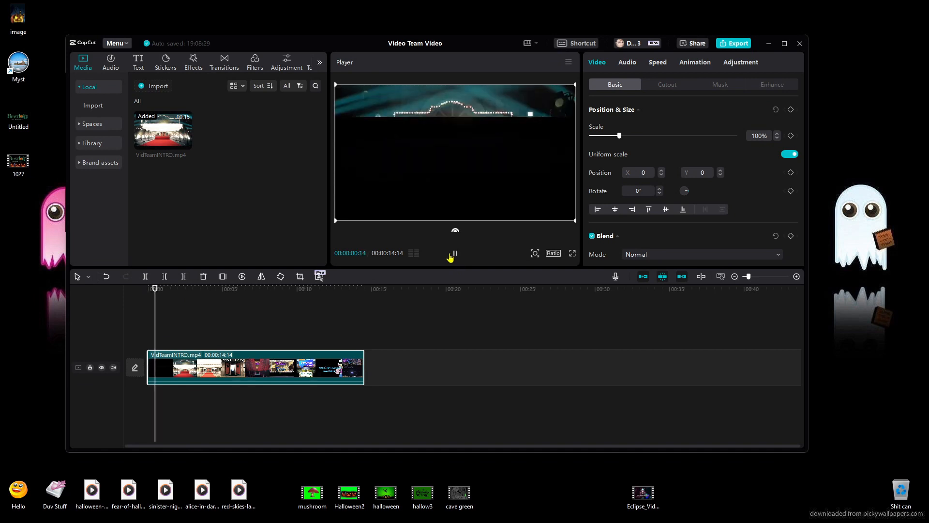
pyautogui.click(454, 253)
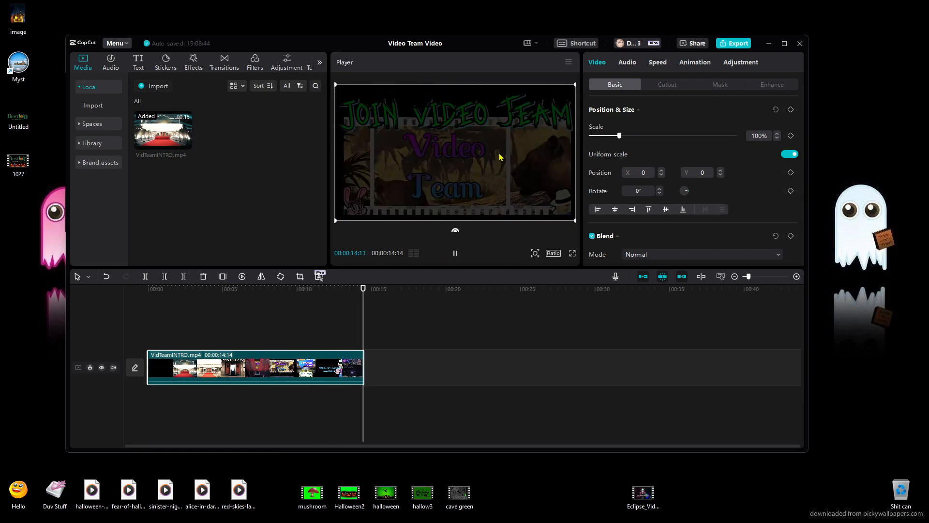
pyautogui.click(455, 253)
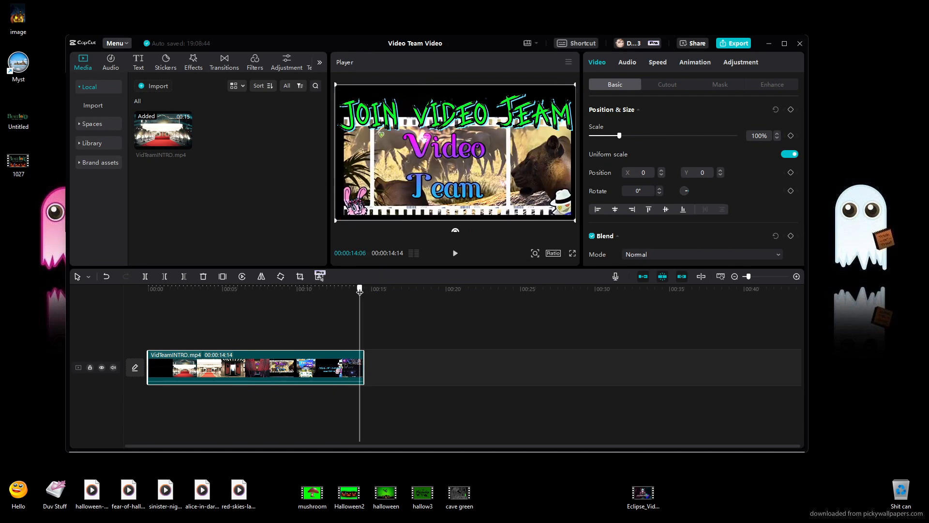
pyautogui.click(363, 288)
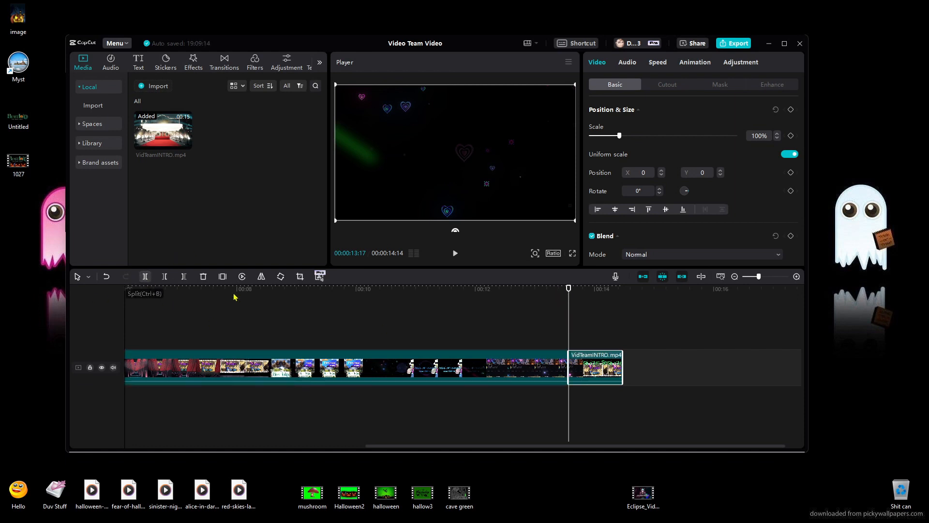
pyautogui.moveTo(663, 473)
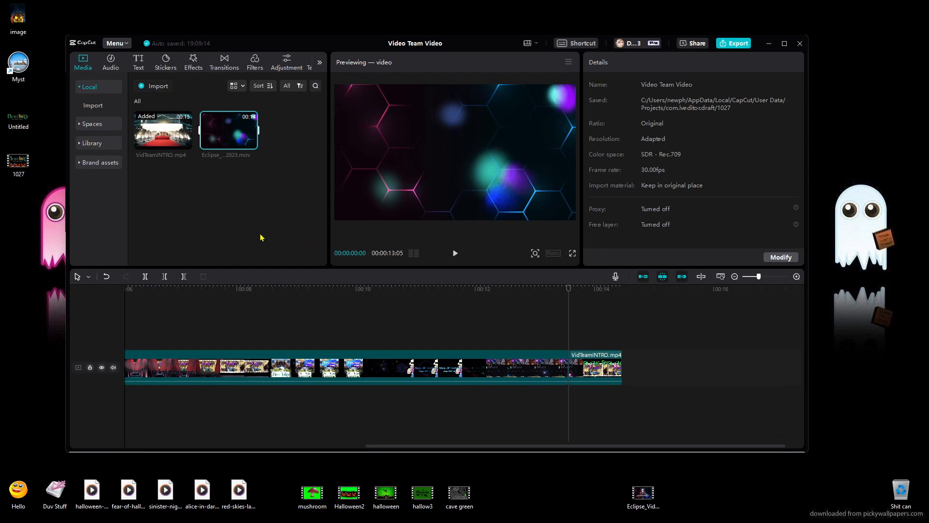
pyautogui.moveTo(187, 145)
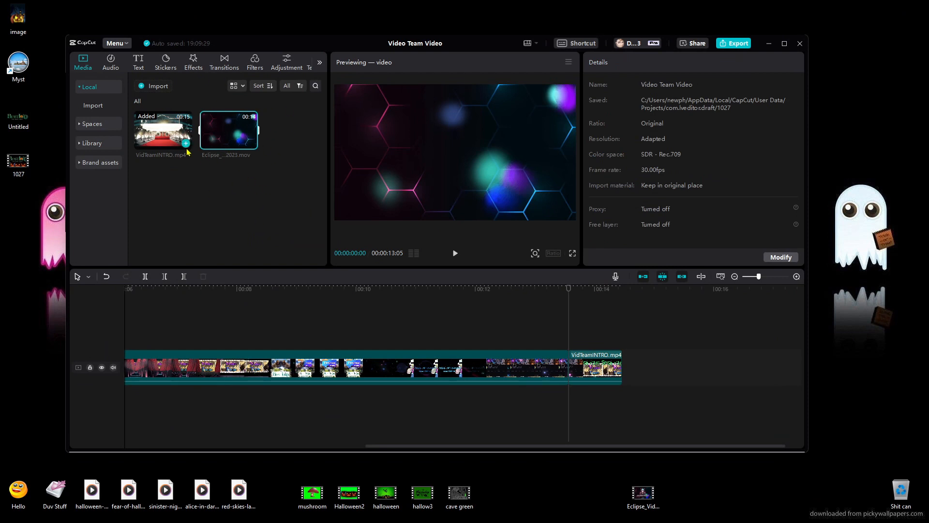
pyautogui.moveTo(185, 91)
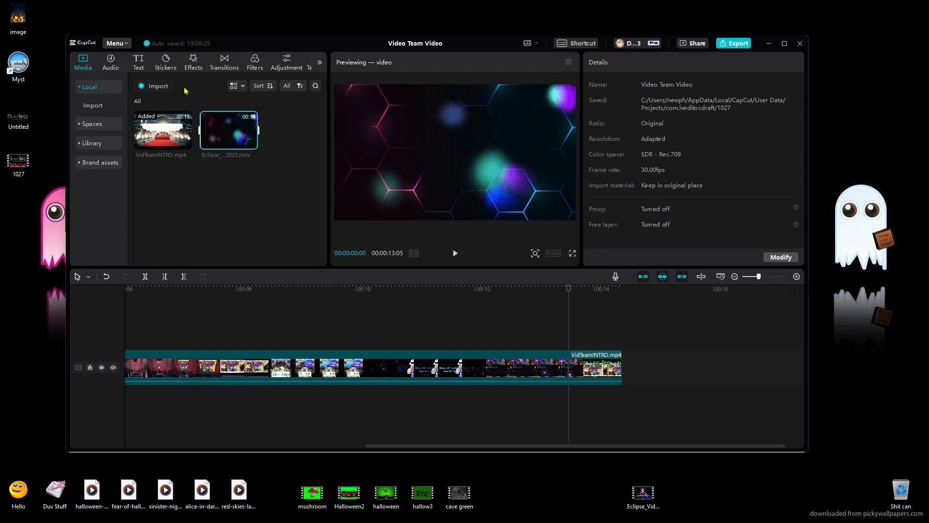
pyautogui.moveTo(230, 138)
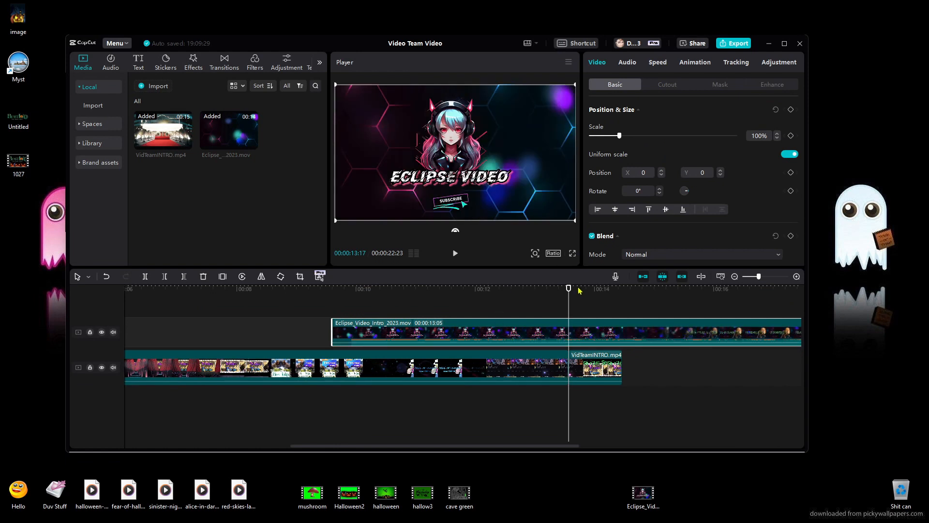
pyautogui.click(349, 289)
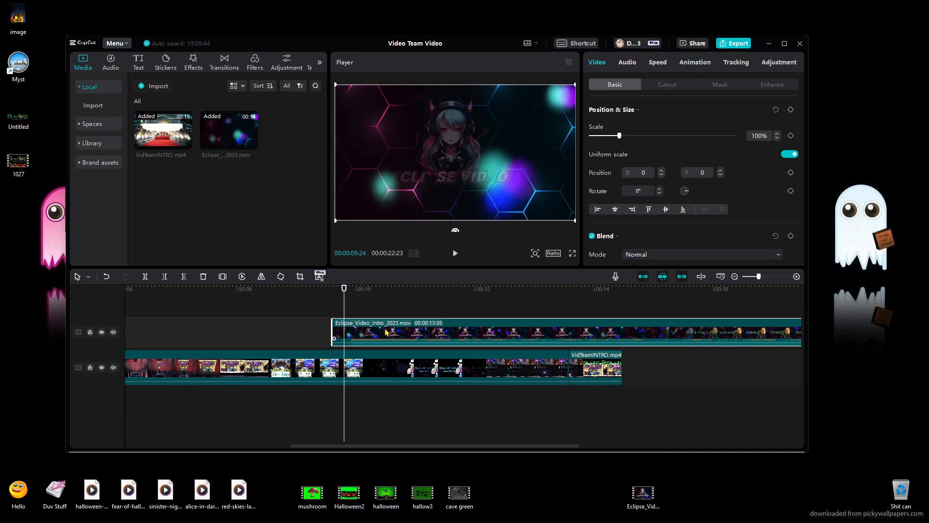
pyautogui.moveTo(383, 333)
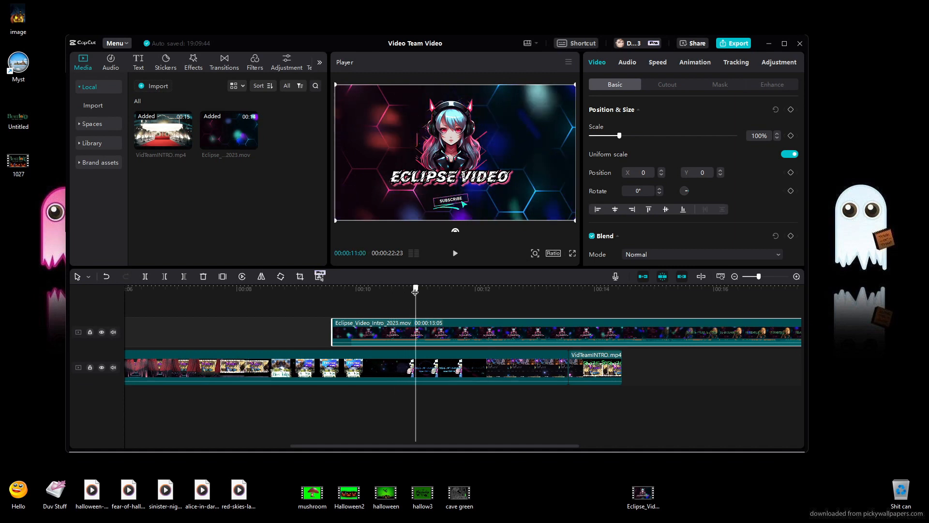
pyautogui.click(572, 289)
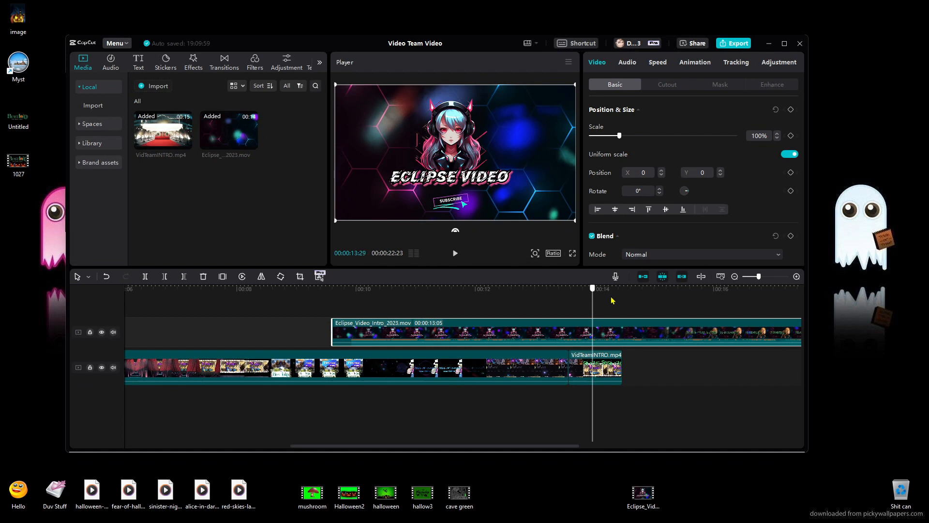
pyautogui.click(453, 290)
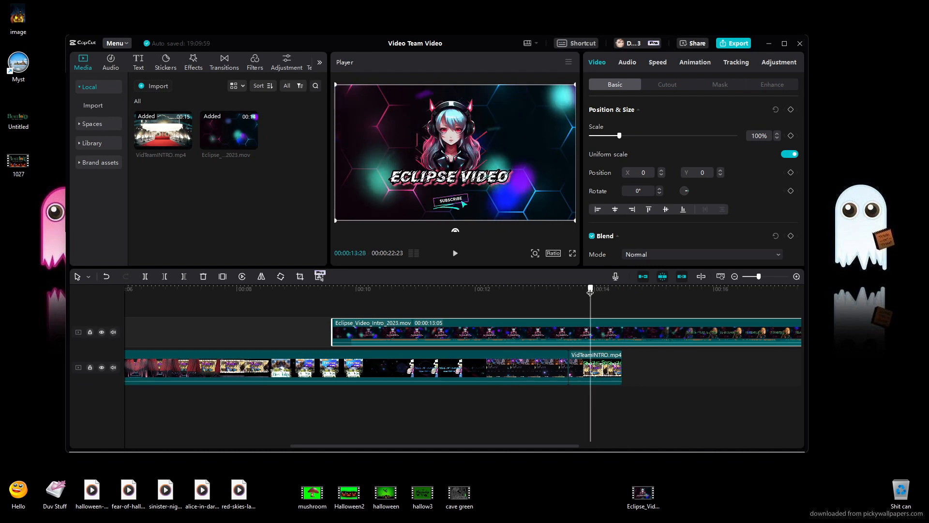
pyautogui.moveTo(184, 276)
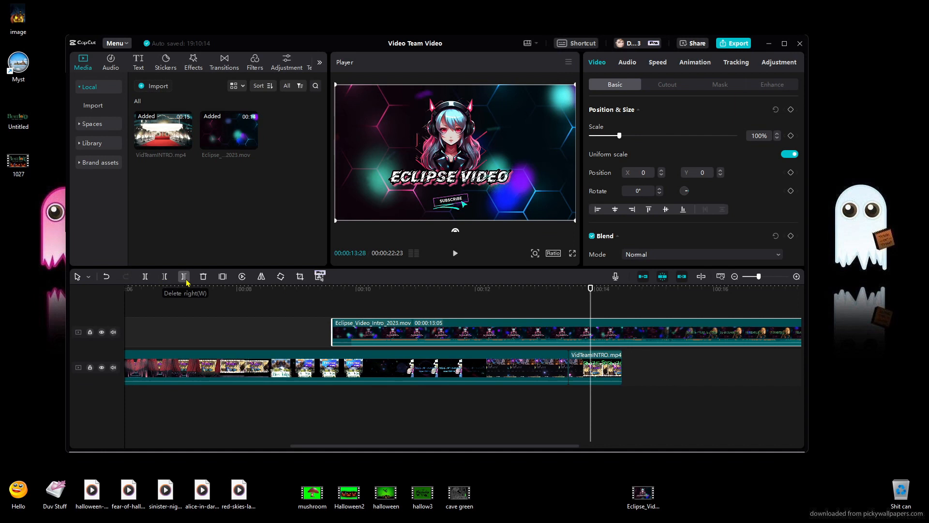
pyautogui.moveTo(591, 325)
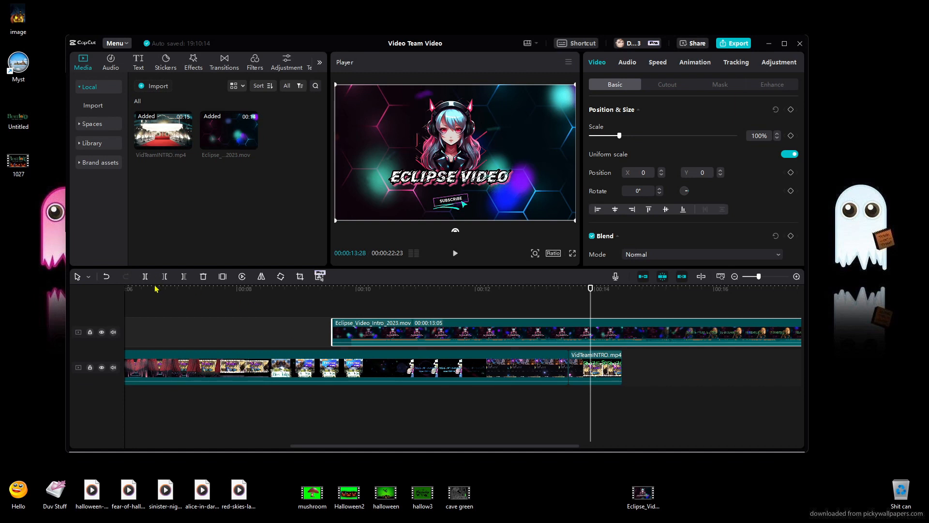
pyautogui.moveTo(144, 277)
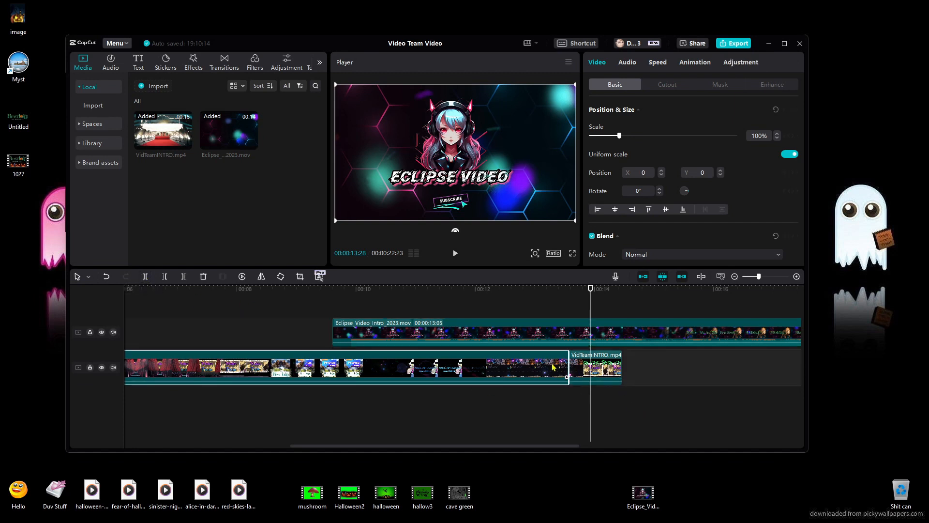
# Trim the Eclipse_Video_Intro_2023.mov overlay to about 4 seconds near the split point.
pyautogui.click(594, 367)
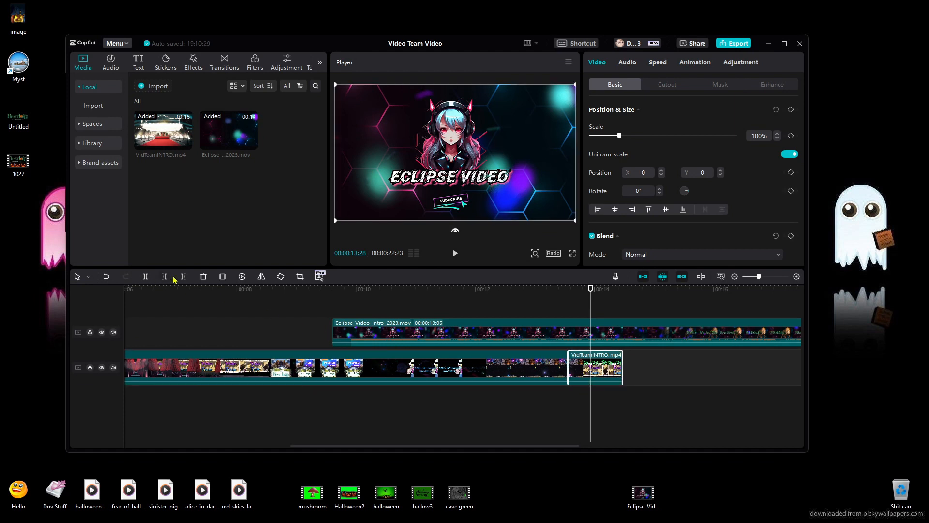
pyautogui.moveTo(165, 277)
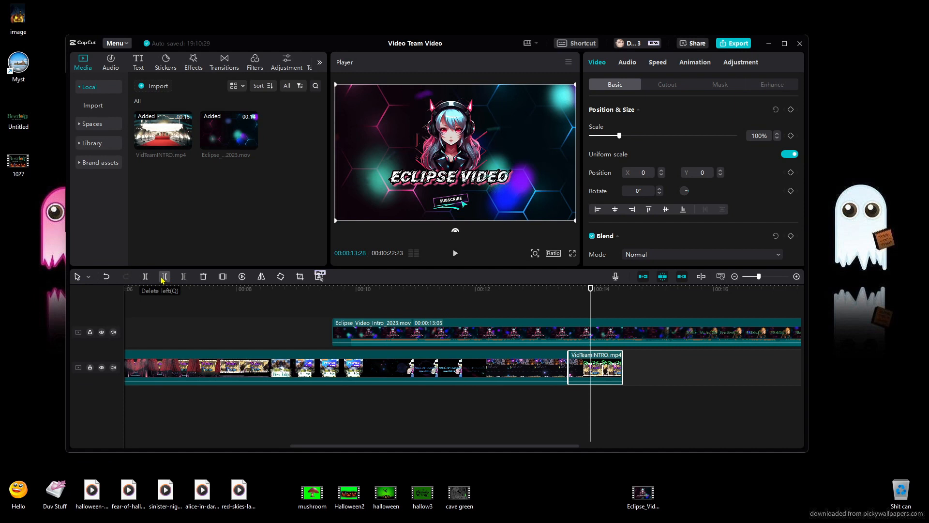
pyautogui.moveTo(183, 276)
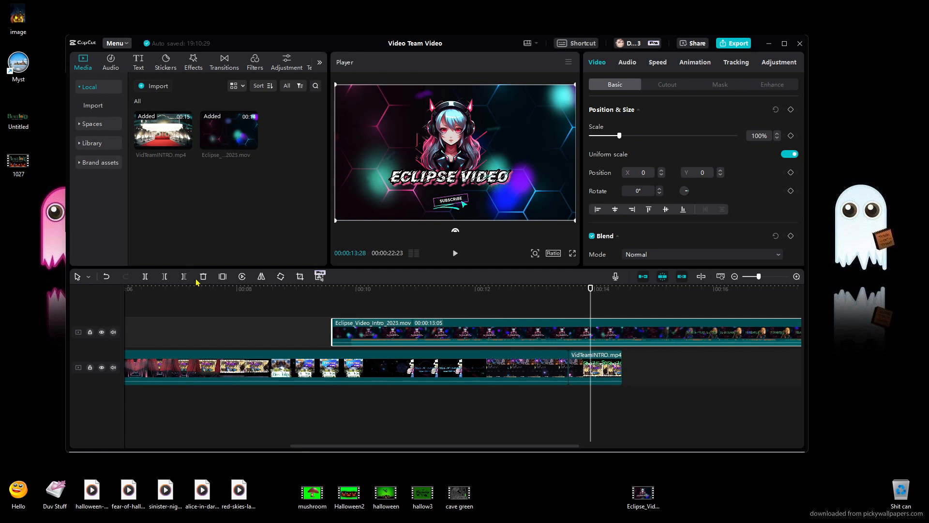
pyautogui.moveTo(184, 276)
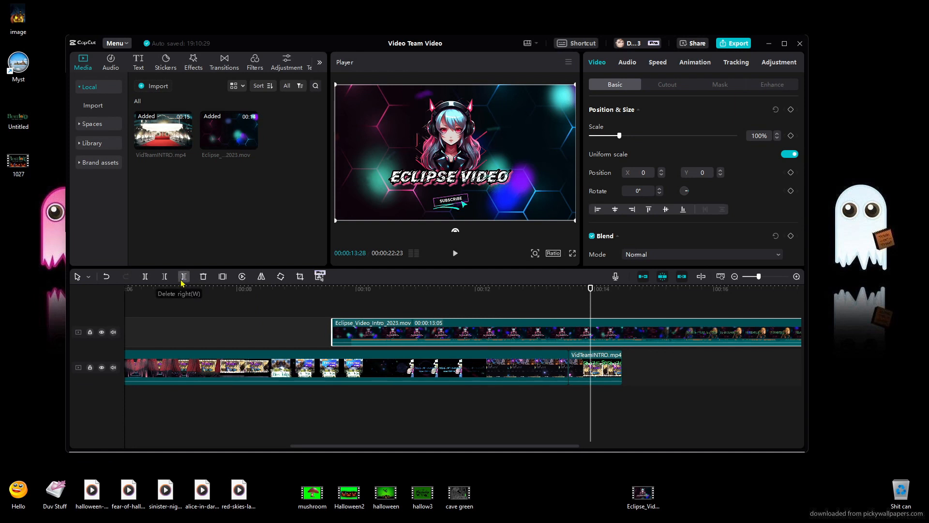
pyautogui.click(184, 276)
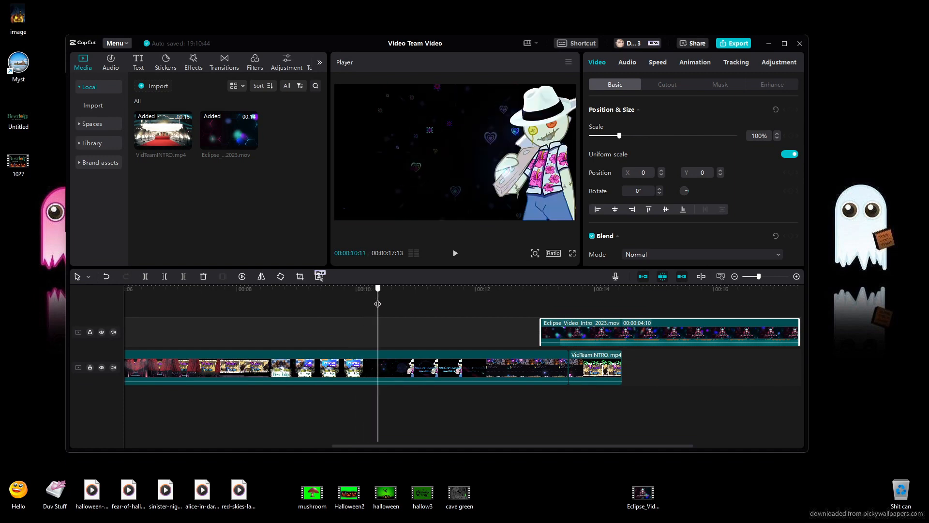
# Cut the Eclipse intro to 2 seconds, between the intro clip's two parts.
pyautogui.click(250, 289)
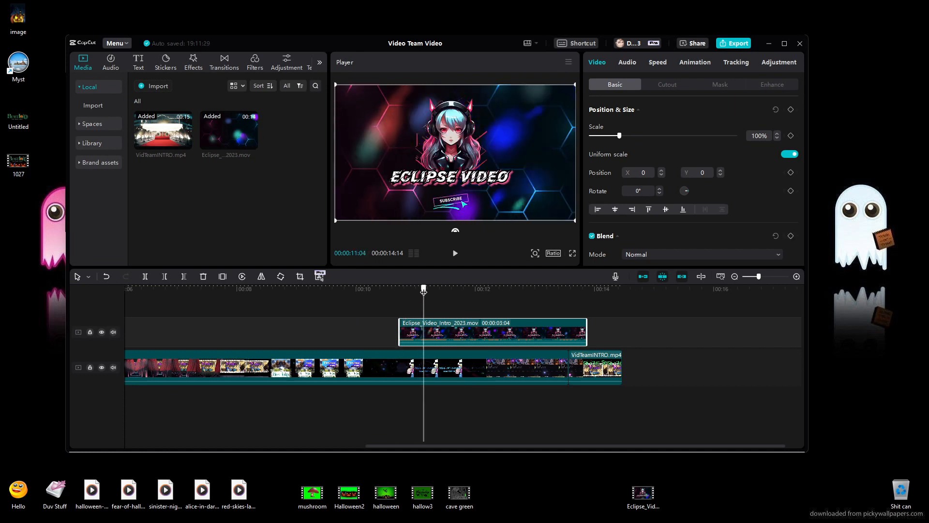
pyautogui.click(462, 290)
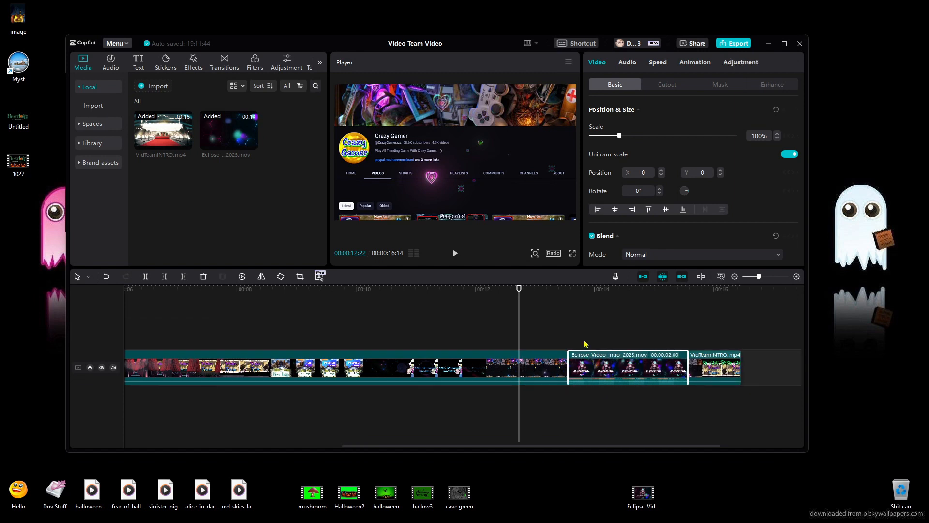
# Preview the edit around 11 seconds, then set the Eclipse clip's volume to -∞ dB.
pyautogui.click(453, 302)
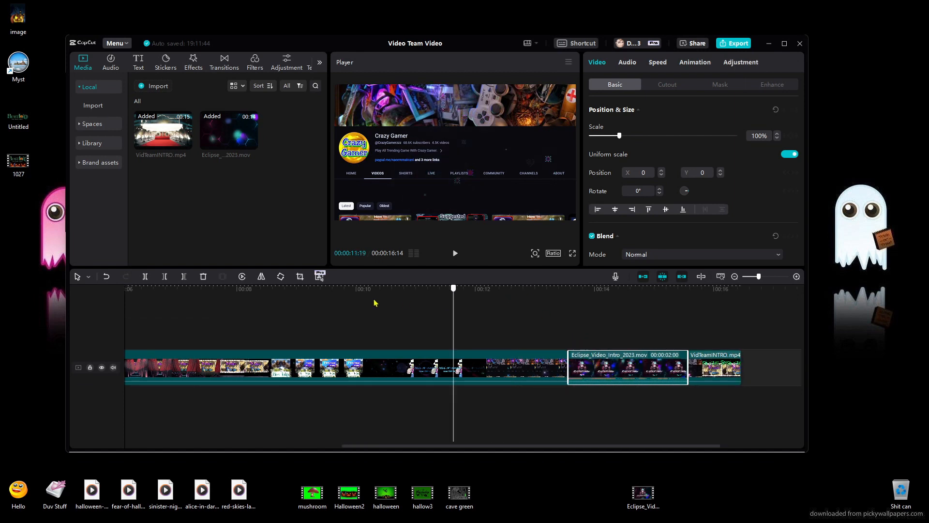
pyautogui.click(454, 253)
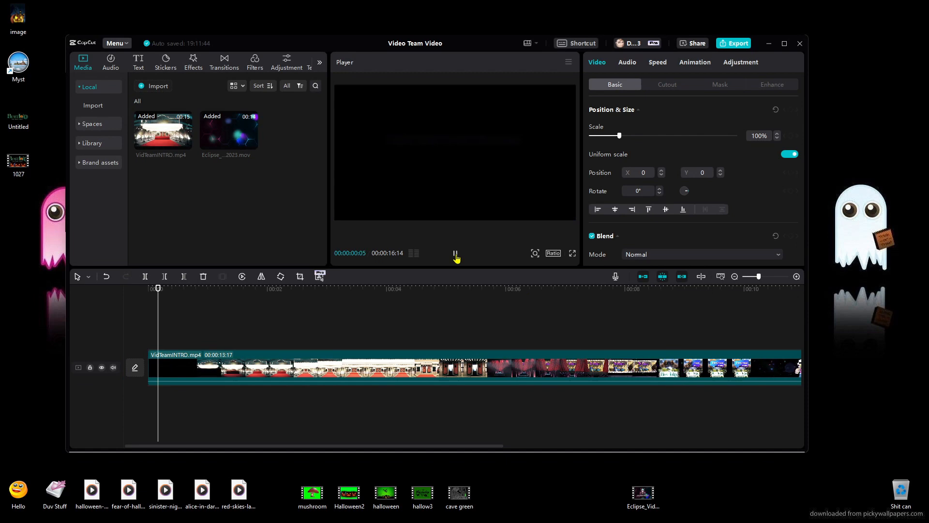
pyautogui.click(455, 254)
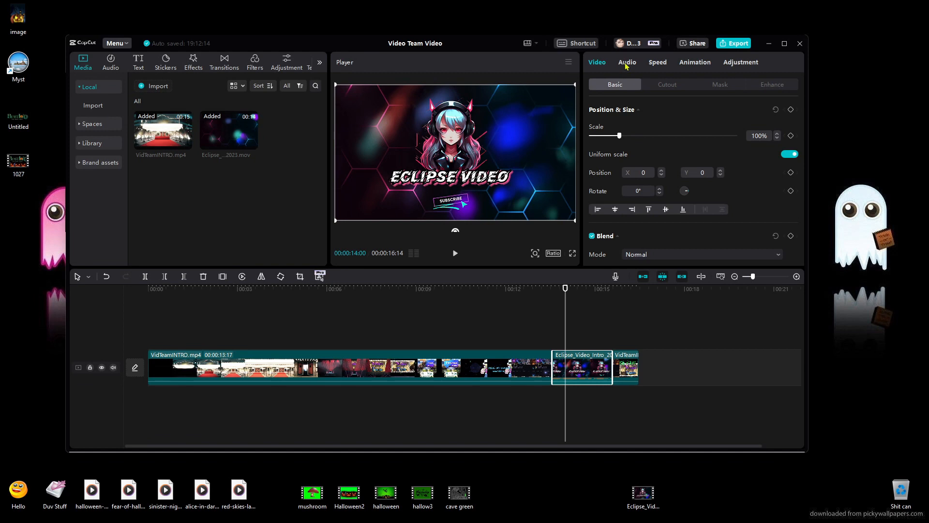
pyautogui.click(626, 62)
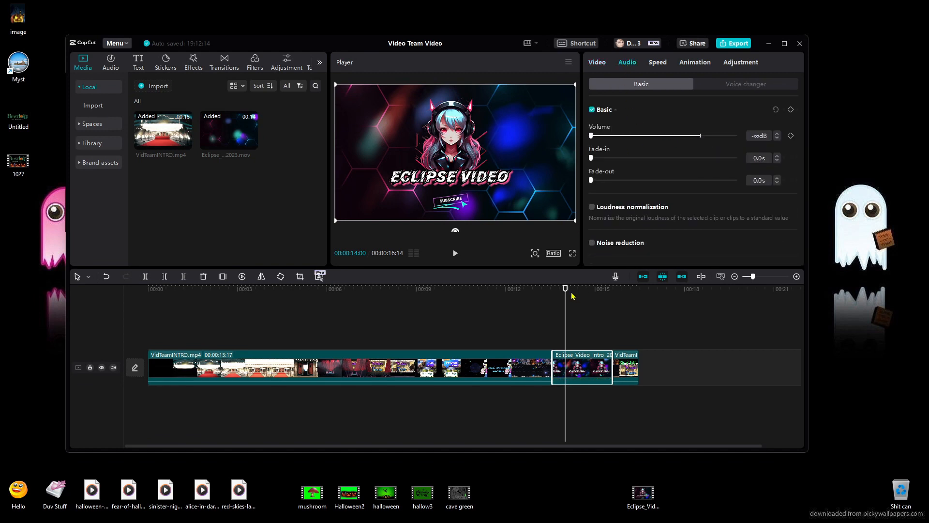
pyautogui.click(506, 289)
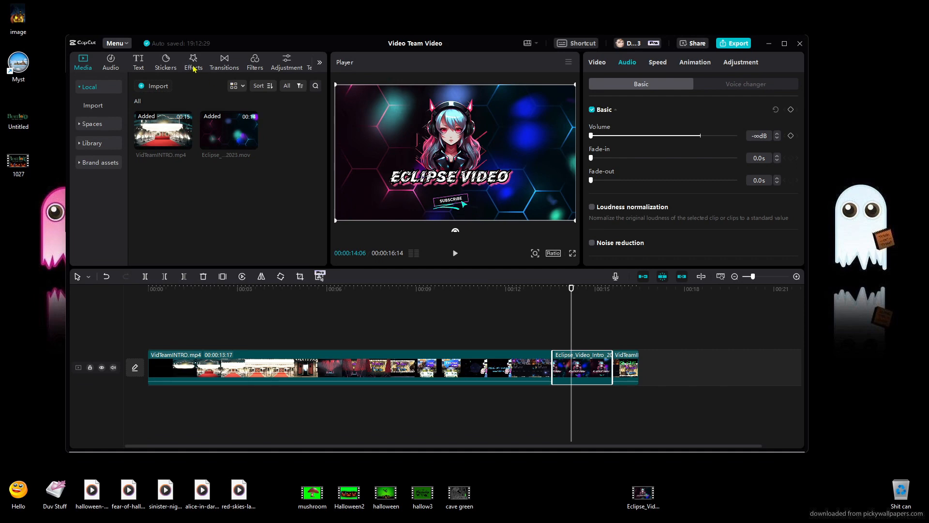
# Search Effects for 'disco' and add Heart Disco to the timeline.
pyautogui.click(194, 61)
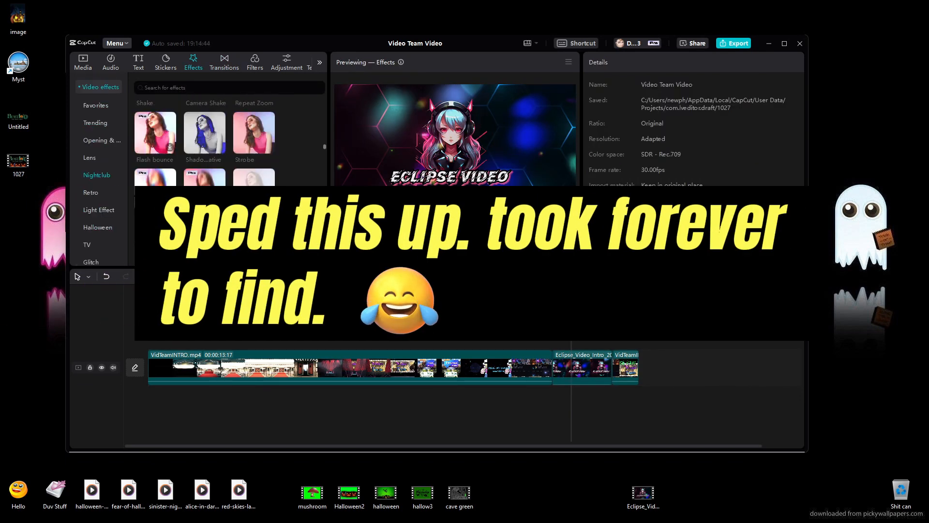
pyautogui.write('disco heart')
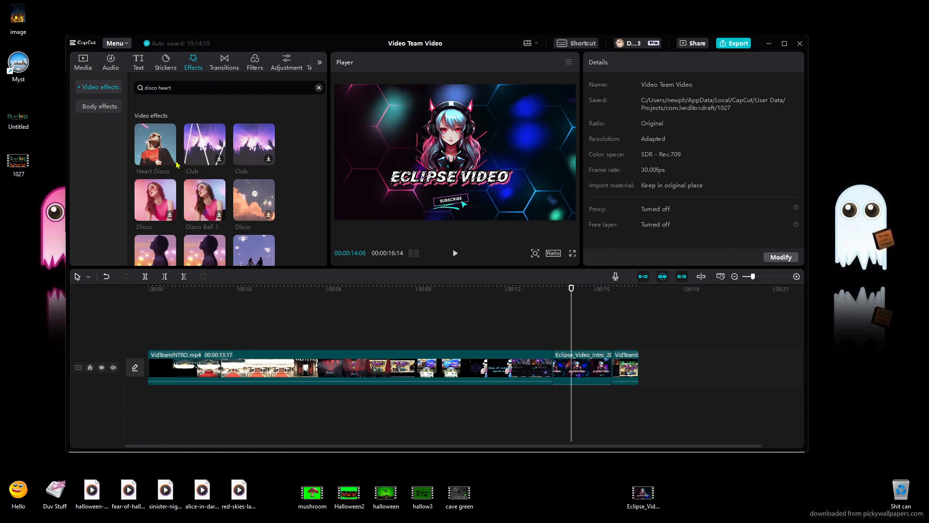
pyautogui.click(154, 143)
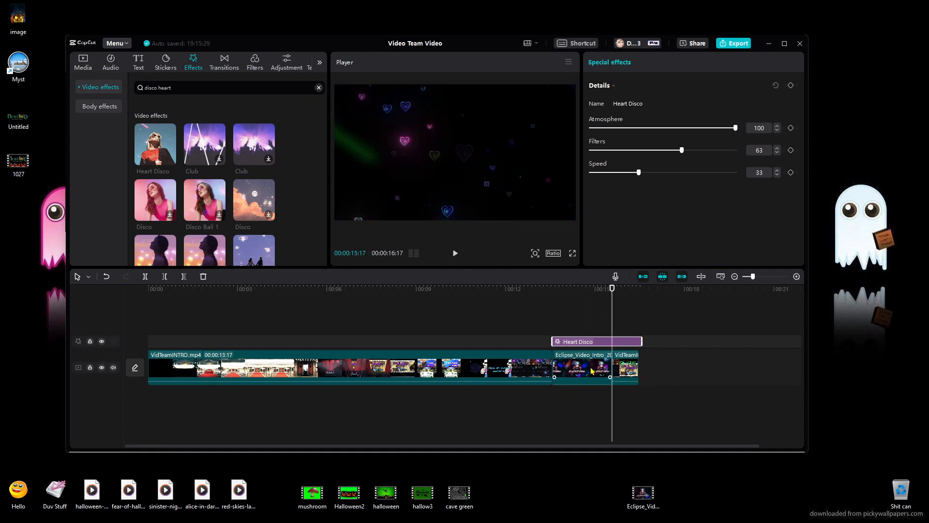
pyautogui.moveTo(184, 277)
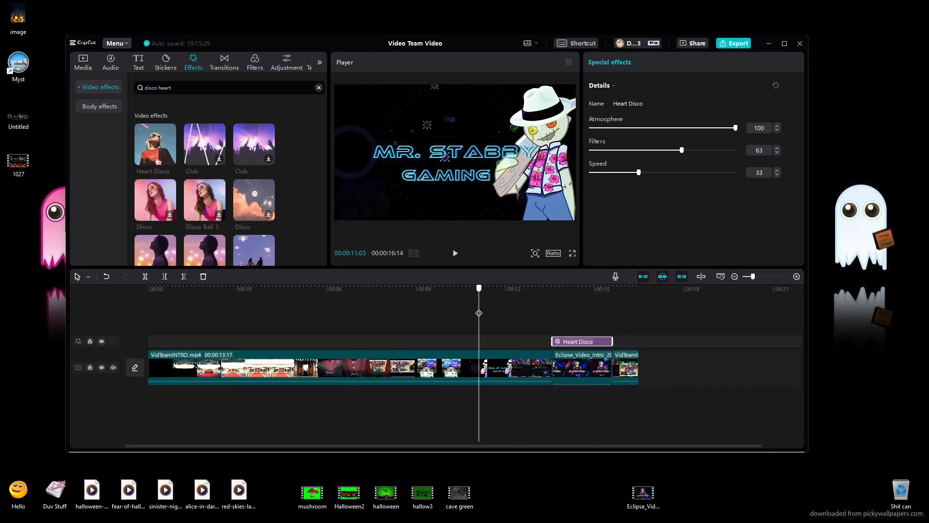
# Preview the Heart Disco effect and trim it to end with the Eclipse intro.
pyautogui.click(455, 253)
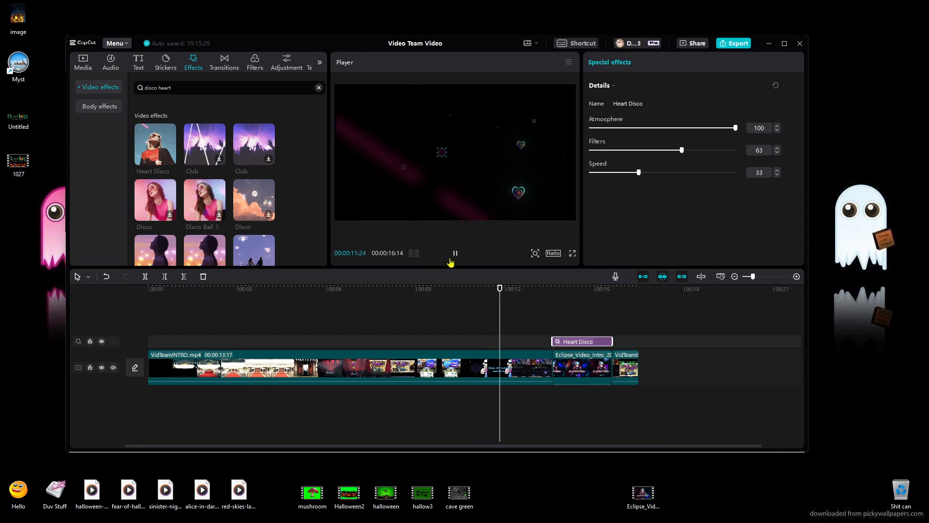
pyautogui.click(454, 253)
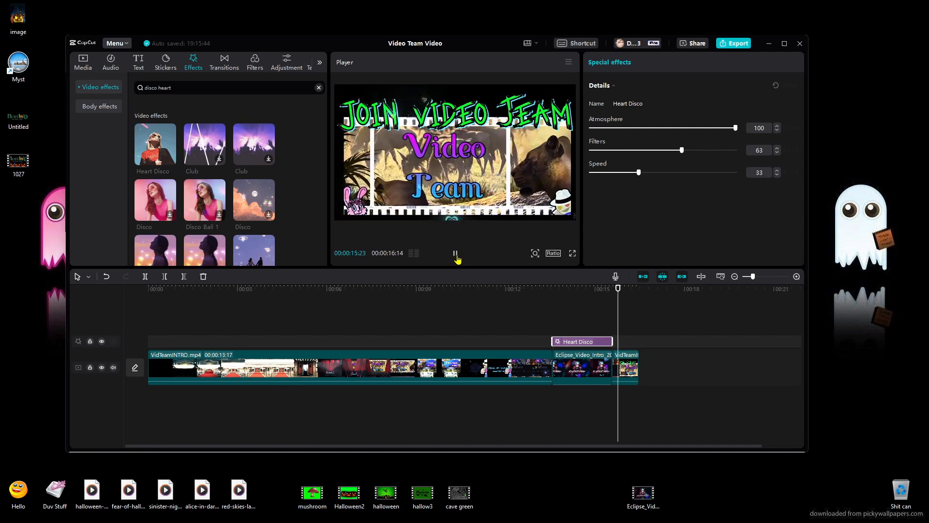
pyautogui.click(455, 254)
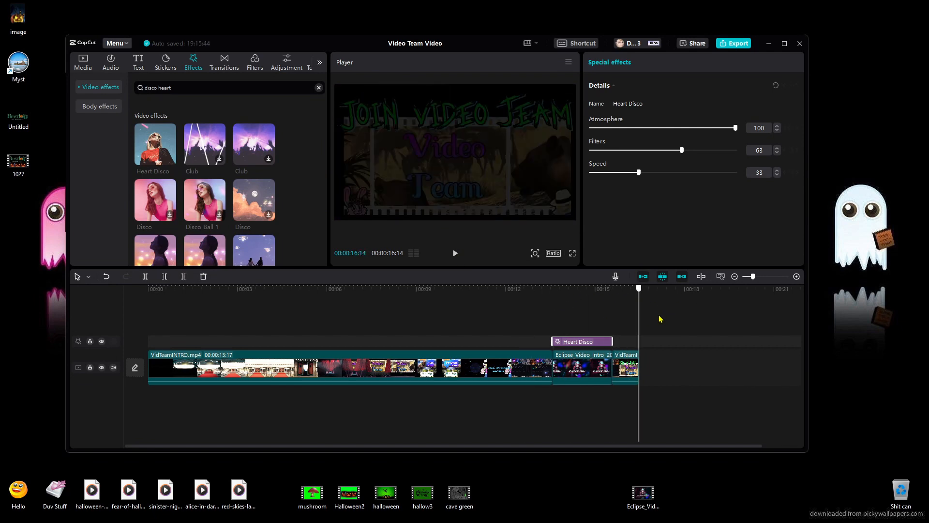
pyautogui.moveTo(622, 296)
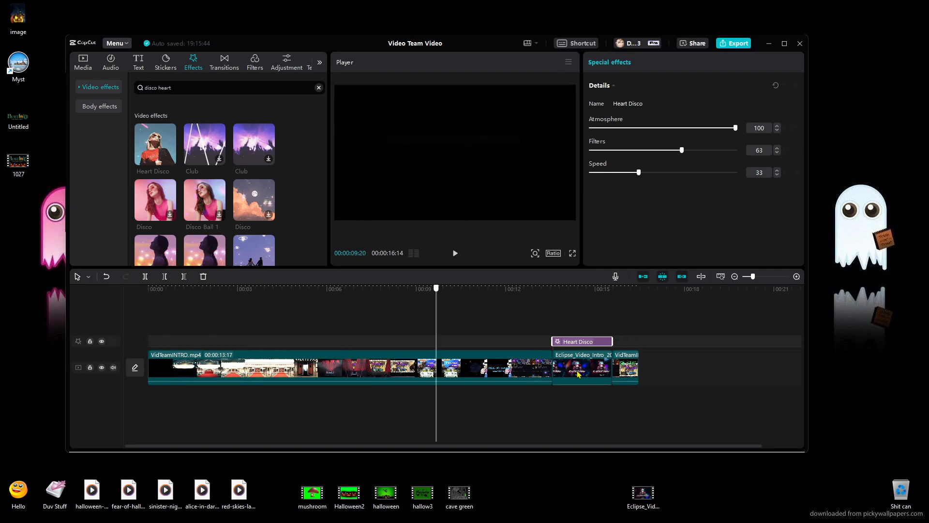
pyautogui.click(639, 288)
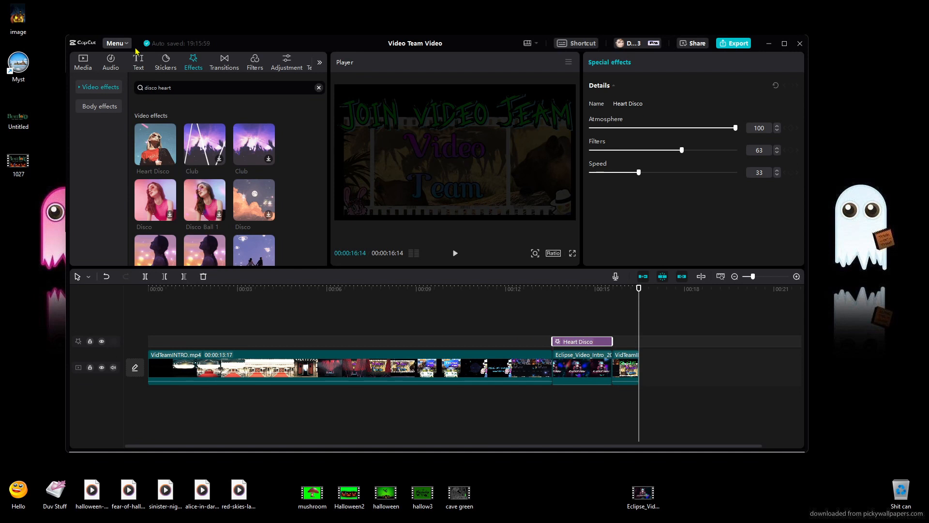
pyautogui.moveTo(205, 37)
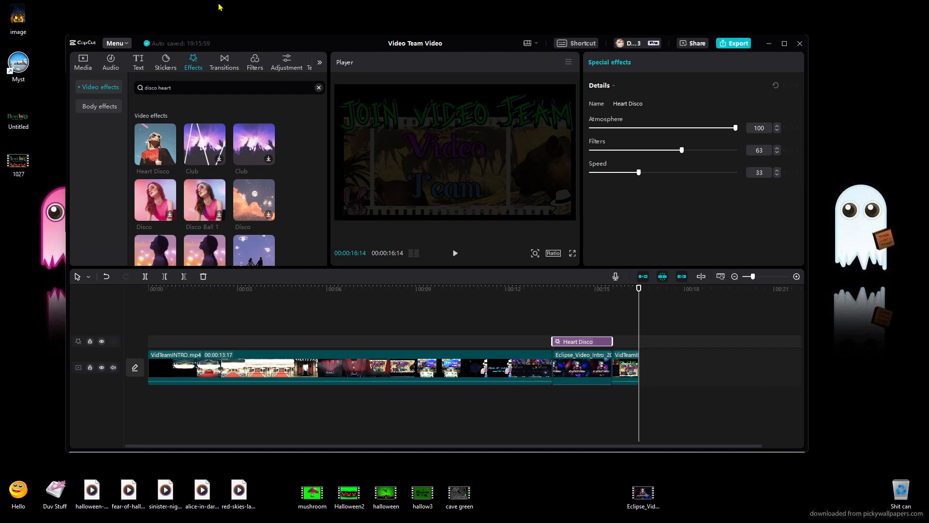
pyautogui.moveTo(257, 23)
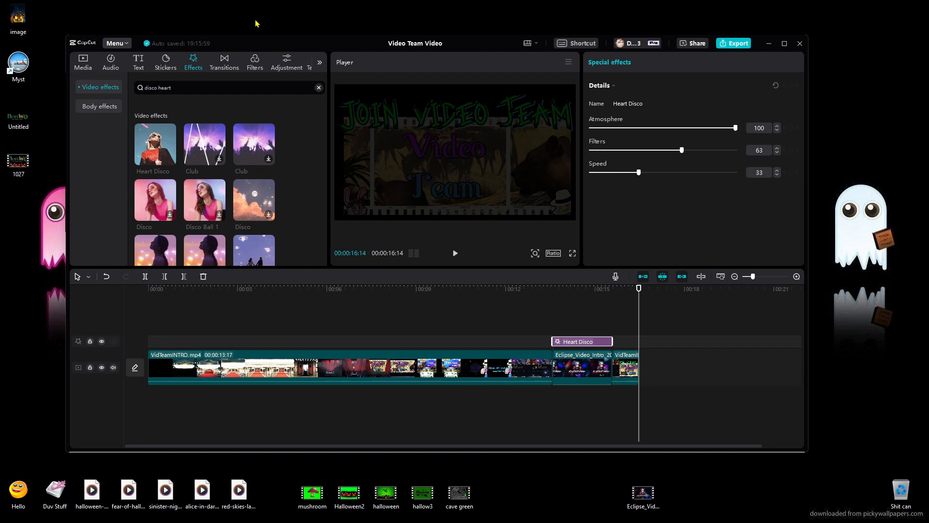
pyautogui.moveTo(281, 152)
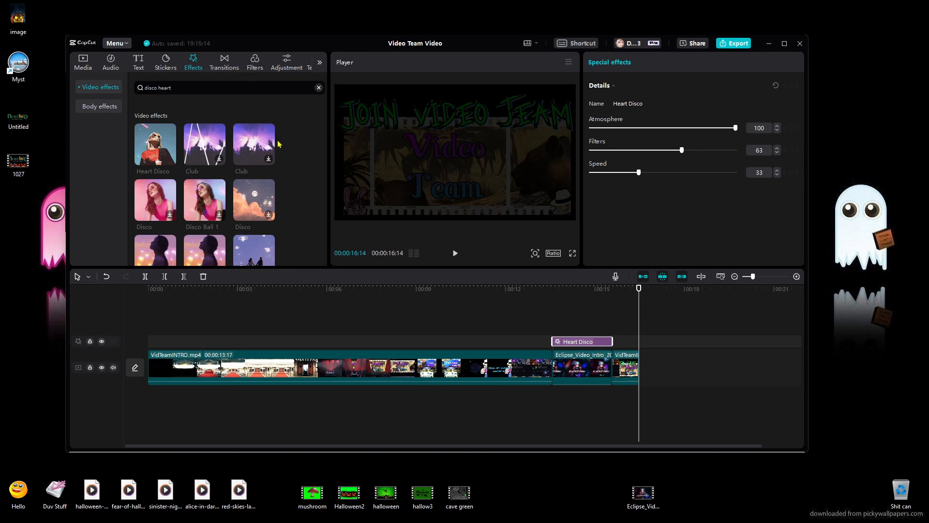
pyautogui.moveTo(299, 156)
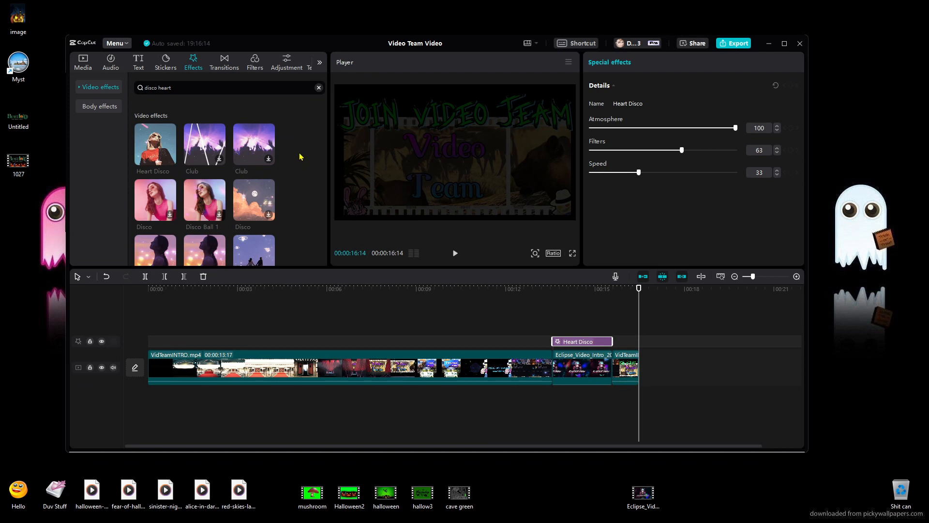
pyautogui.moveTo(255, 144)
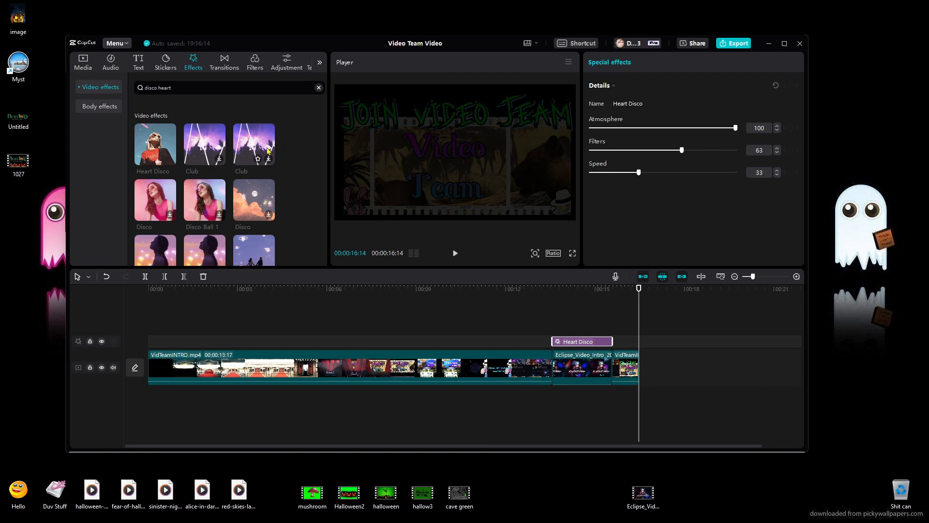
# Export Video Team Video as a 1080p, H.264, 30fps MP4.
pyautogui.click(115, 43)
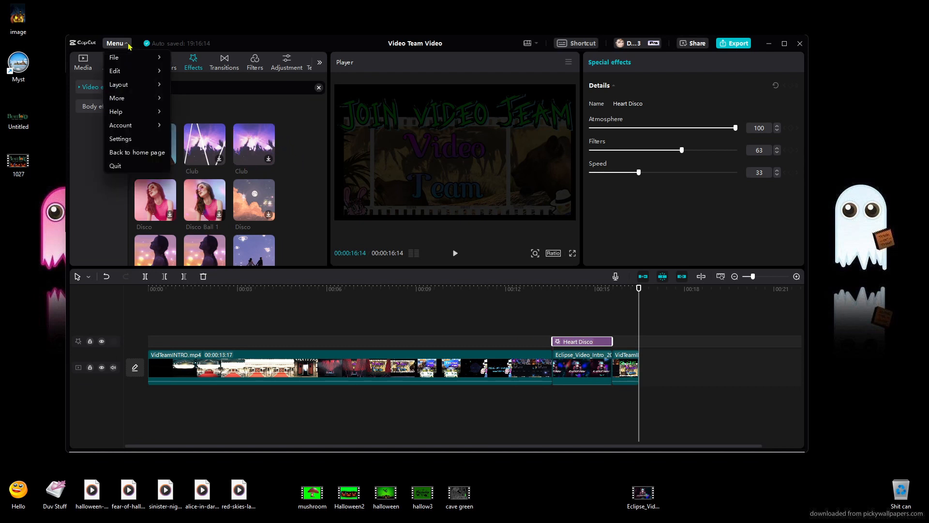
pyautogui.click(737, 42)
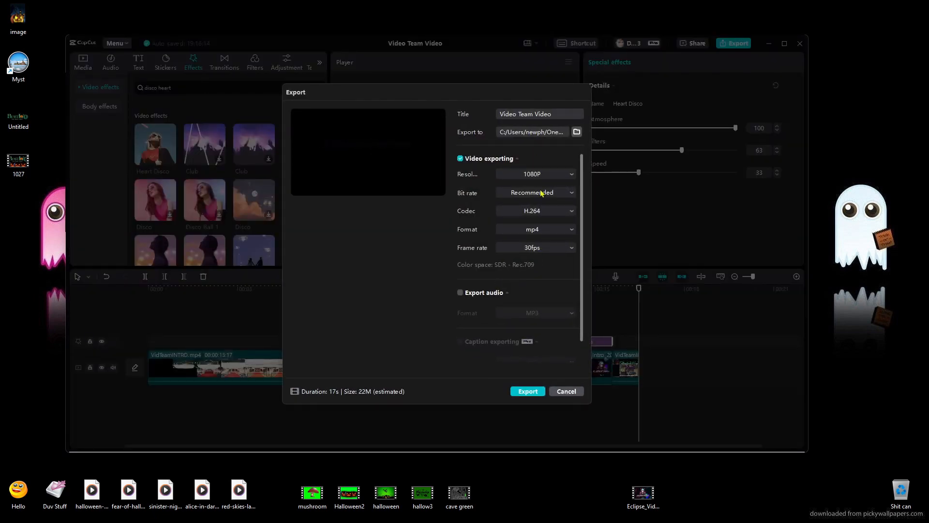
pyautogui.click(527, 391)
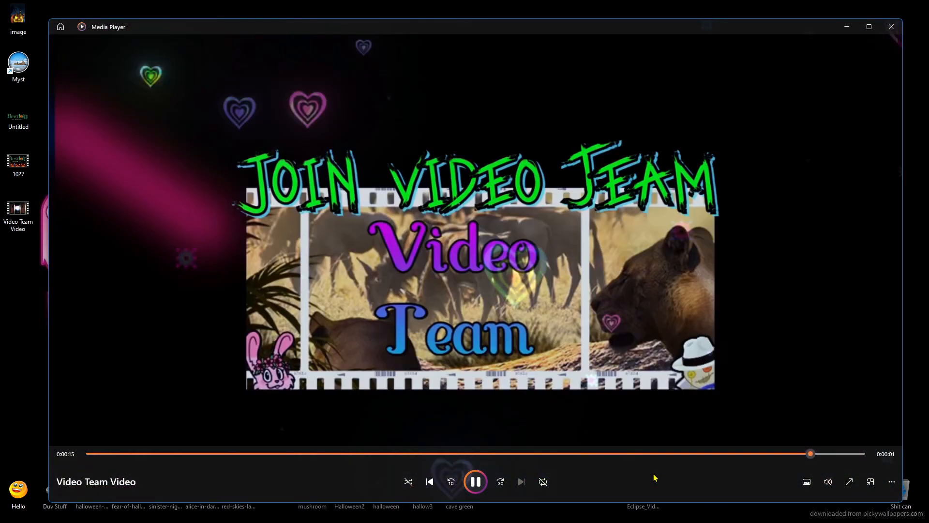
# Close Media Player after watching the exported Video Team Video.
pyautogui.click(60, 26)
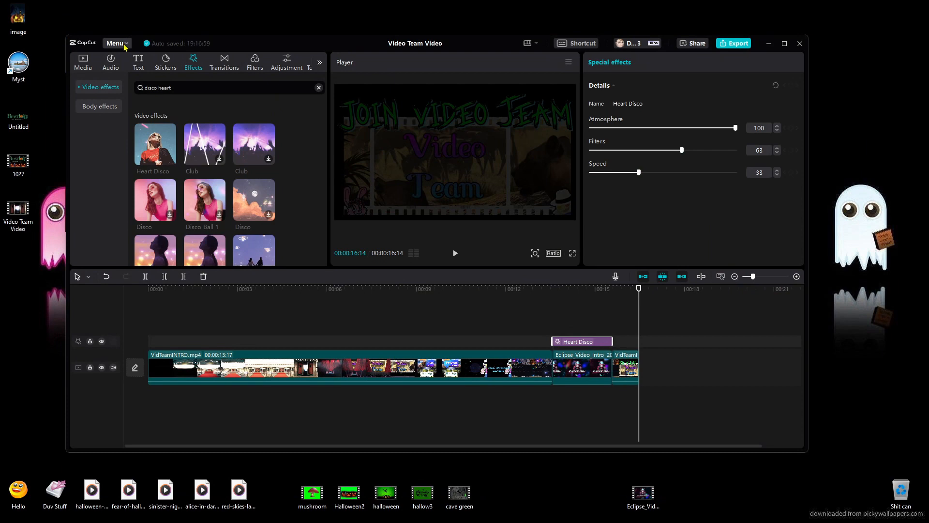
# Return to CapCut's home page and open the halloween project.
pyautogui.click(115, 43)
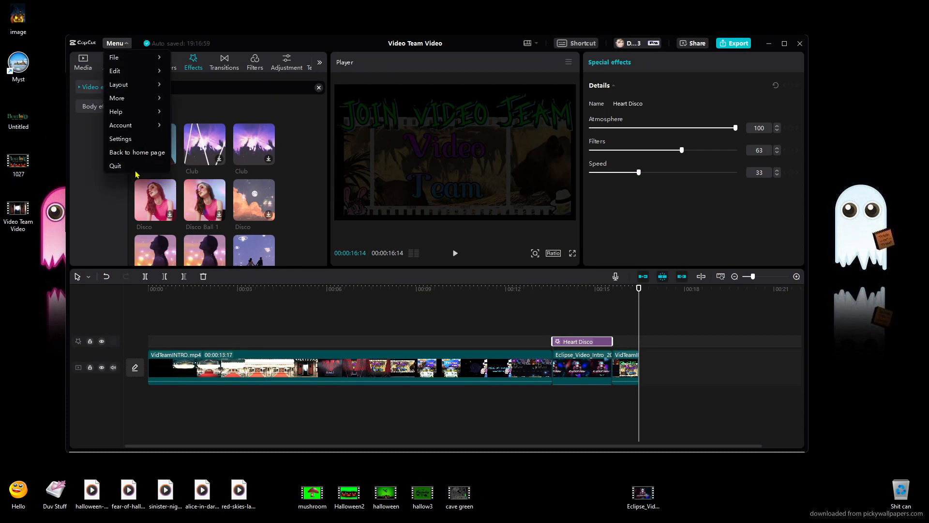
pyautogui.click(137, 152)
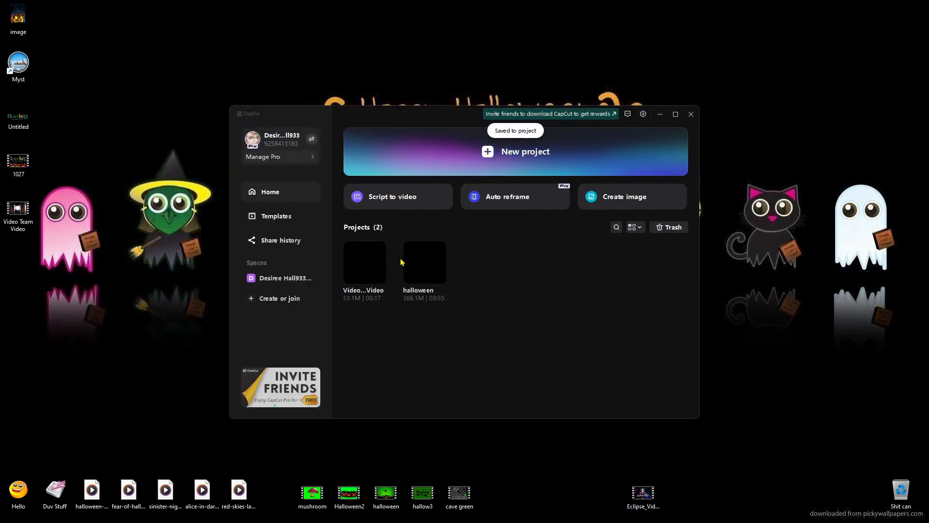
pyautogui.rightClick(424, 262)
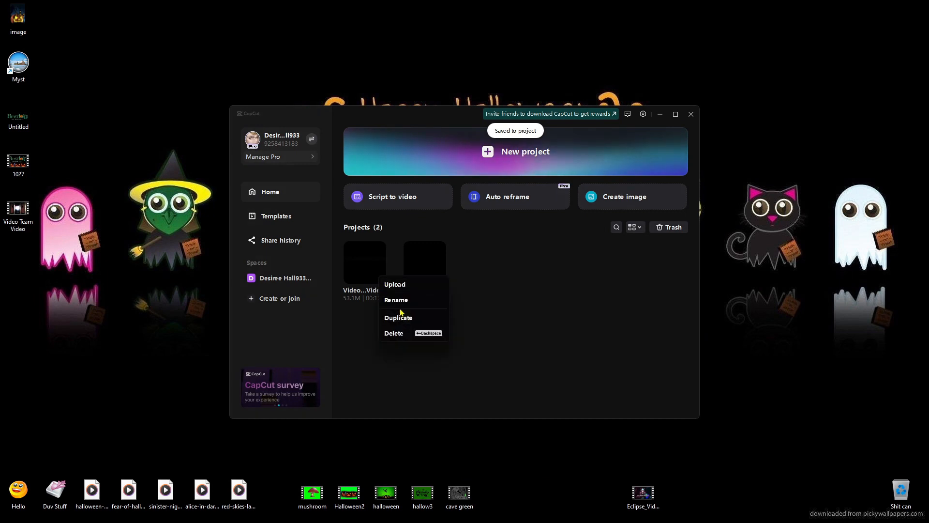
pyautogui.click(394, 333)
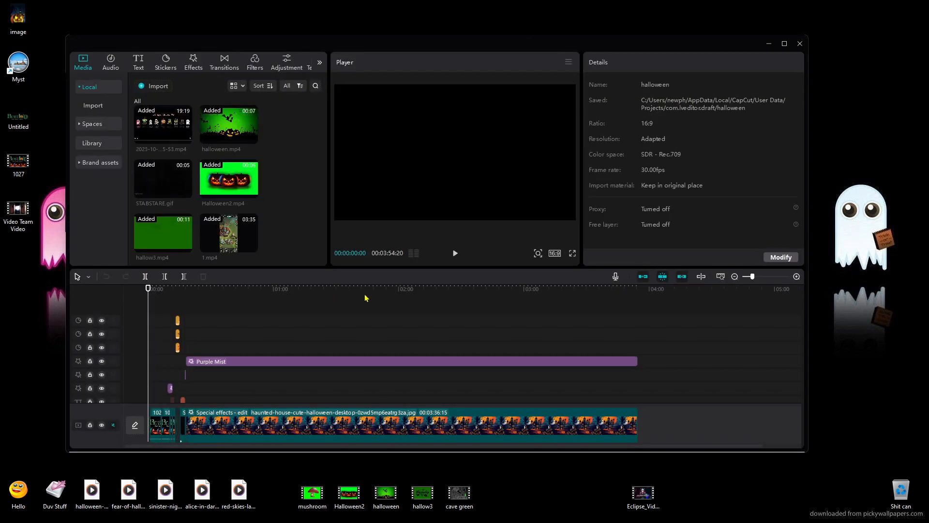
pyautogui.scroll(-3)
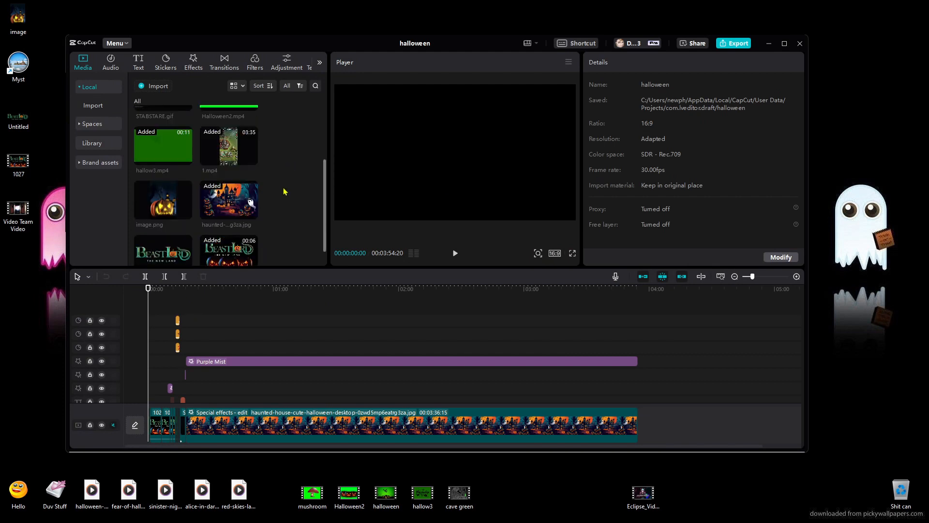
pyautogui.scroll(3)
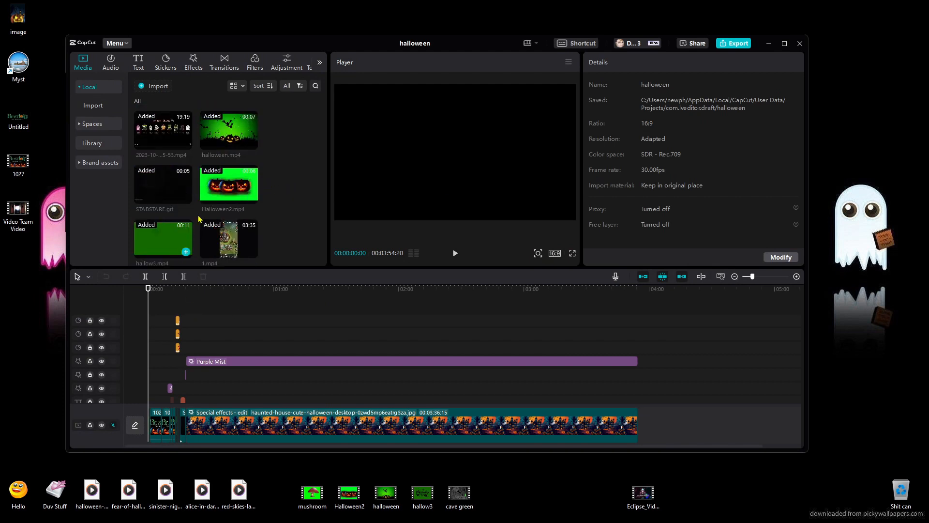
pyautogui.scroll(-3)
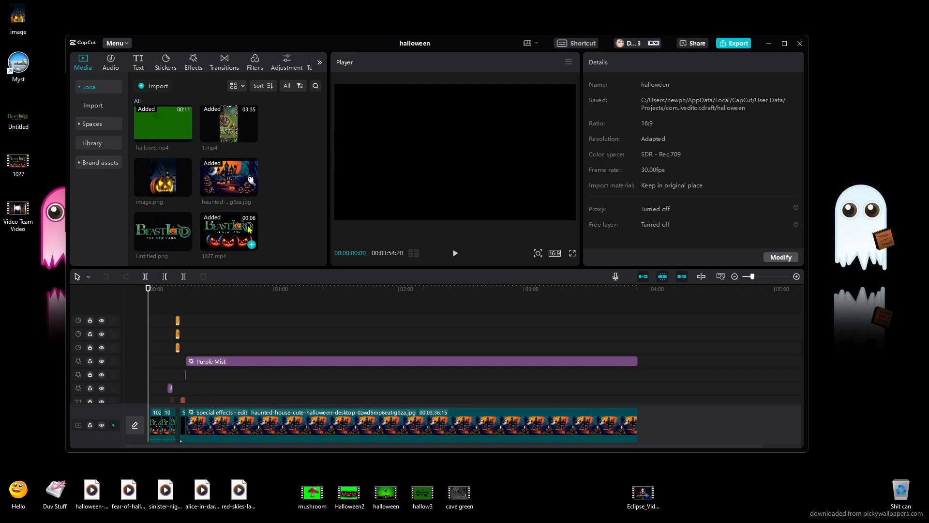
pyautogui.moveTo(307, 254)
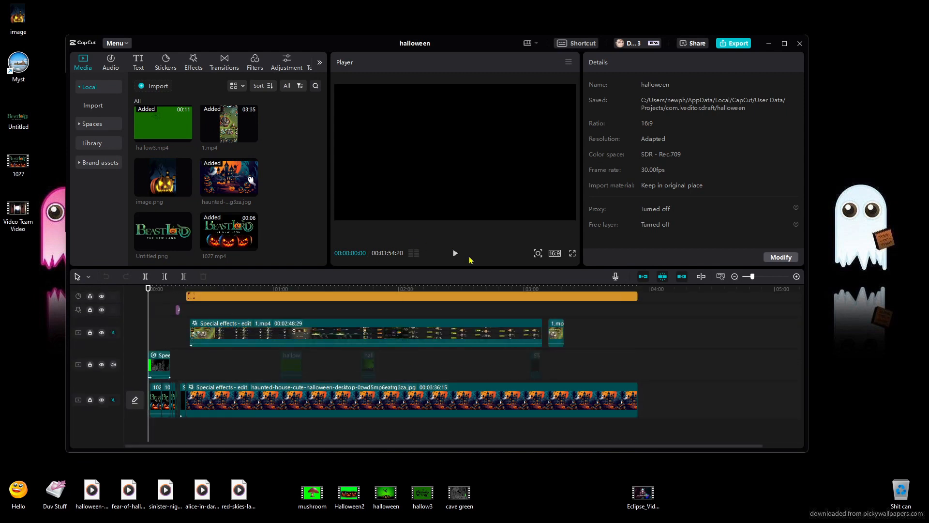
pyautogui.moveTo(549, 260)
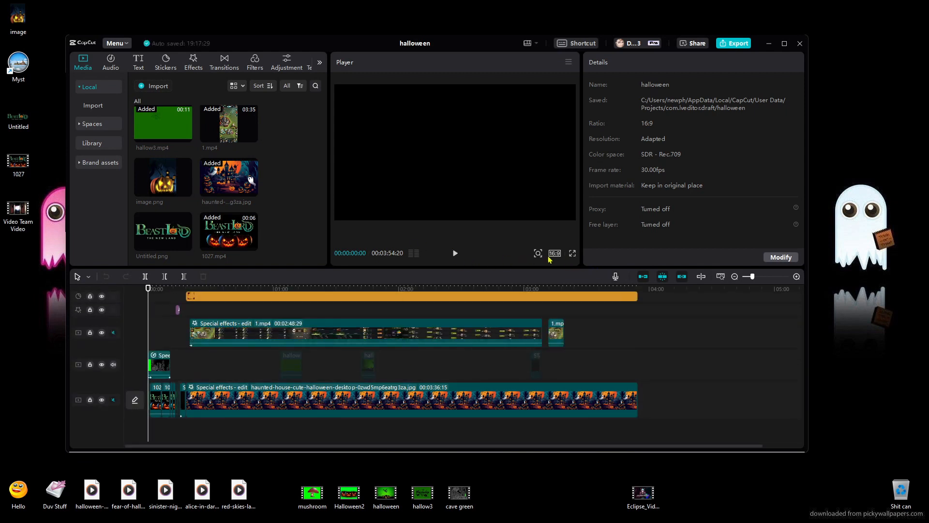
pyautogui.click(455, 253)
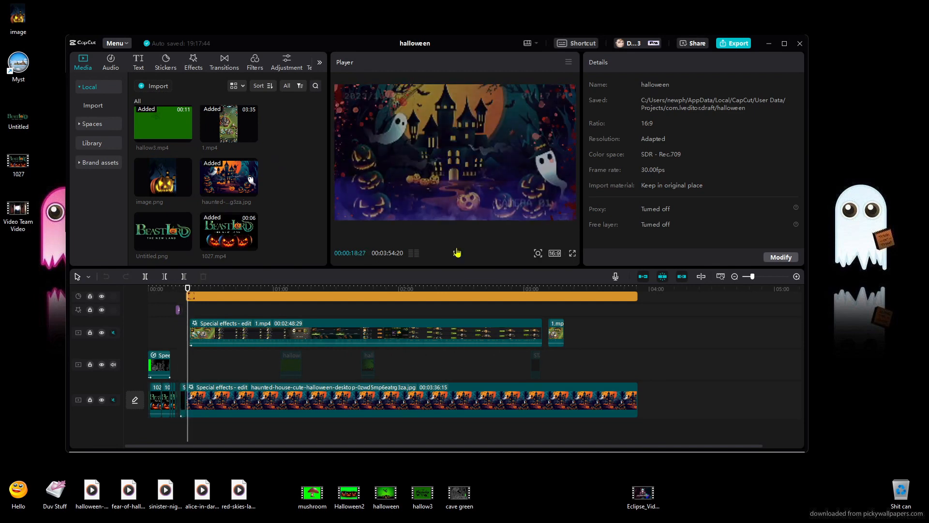
pyautogui.click(455, 257)
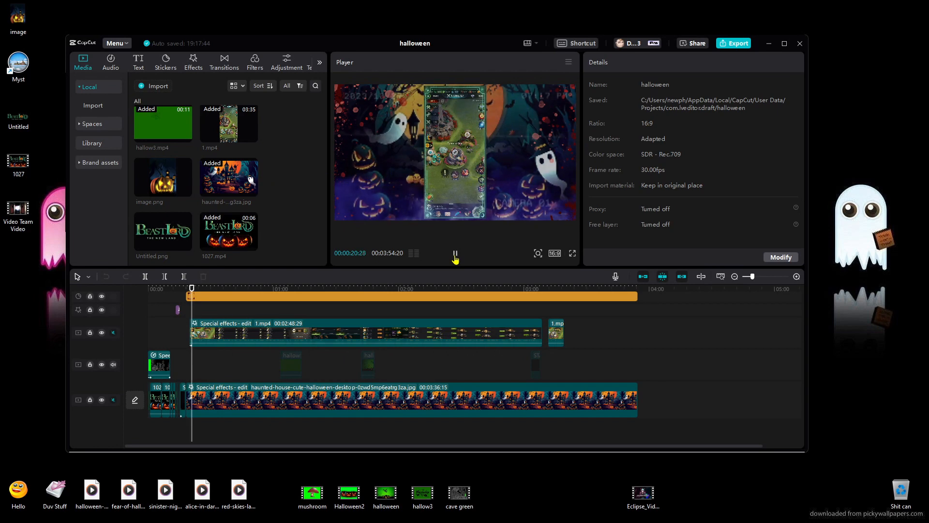
pyautogui.click(454, 258)
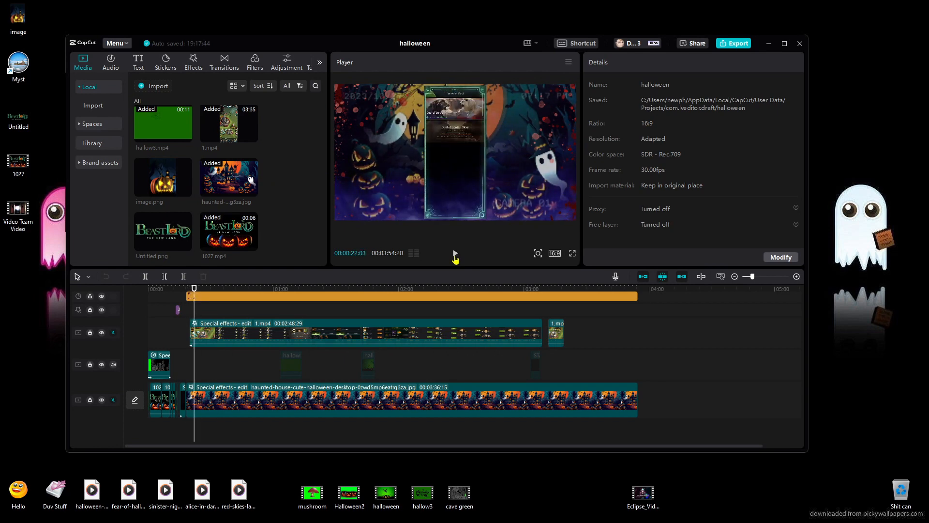